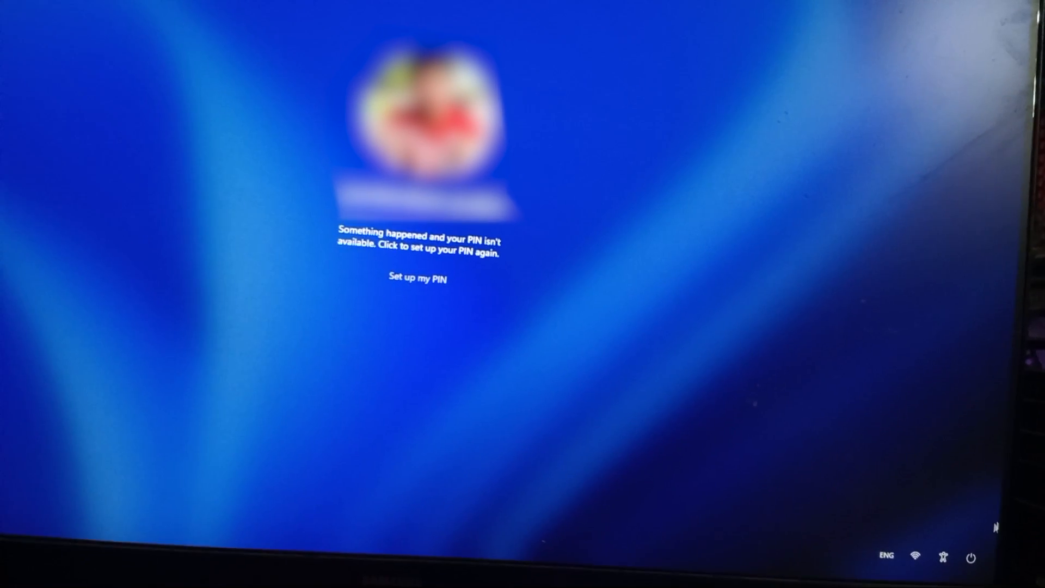
# Attempt PIN setup repeatedly and dismiss the internet-required message each time
pyautogui.click(417, 277)
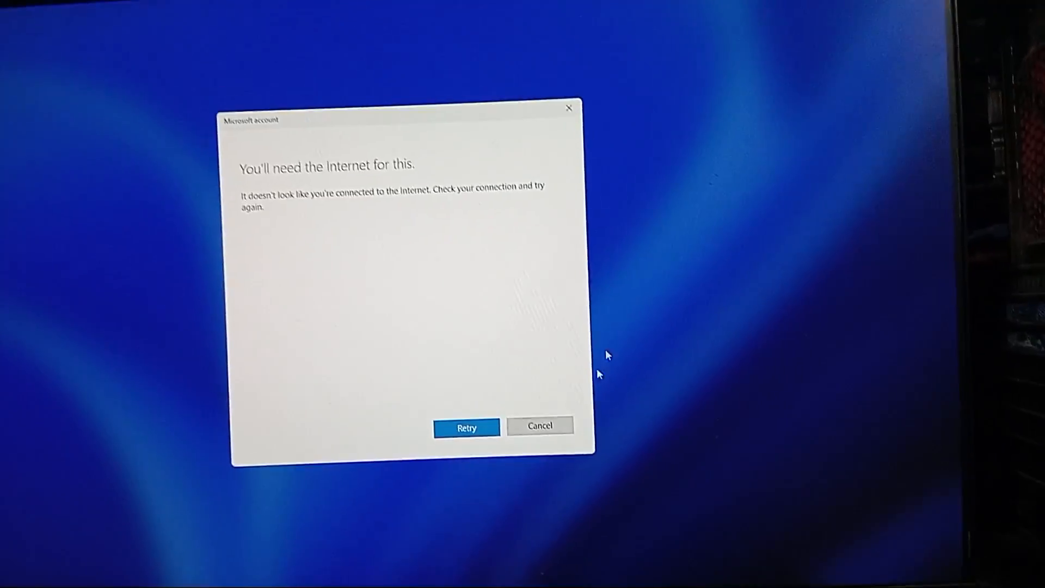
pyautogui.click(466, 426)
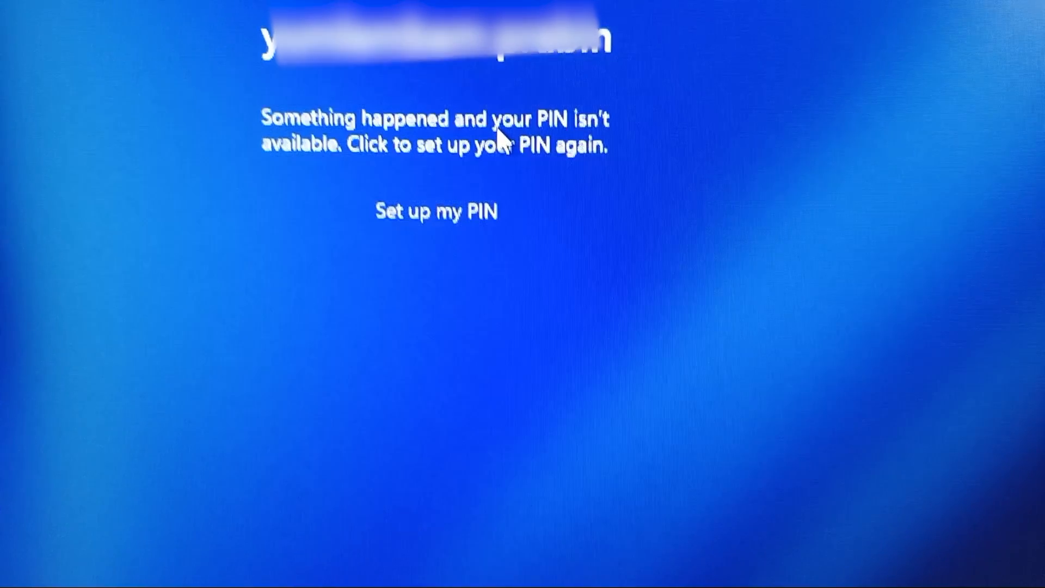
pyautogui.click(437, 210)
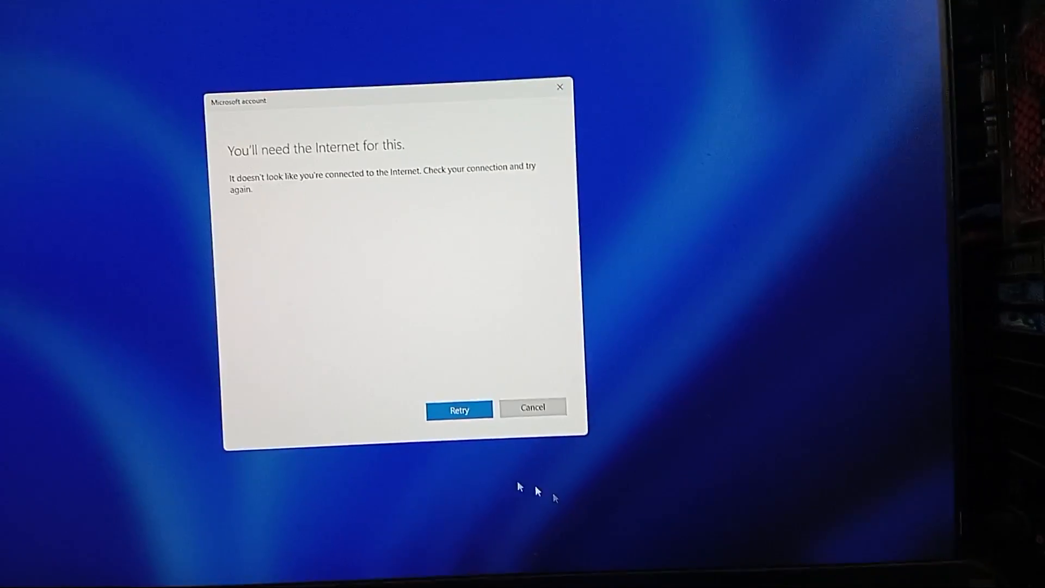
pyautogui.click(458, 410)
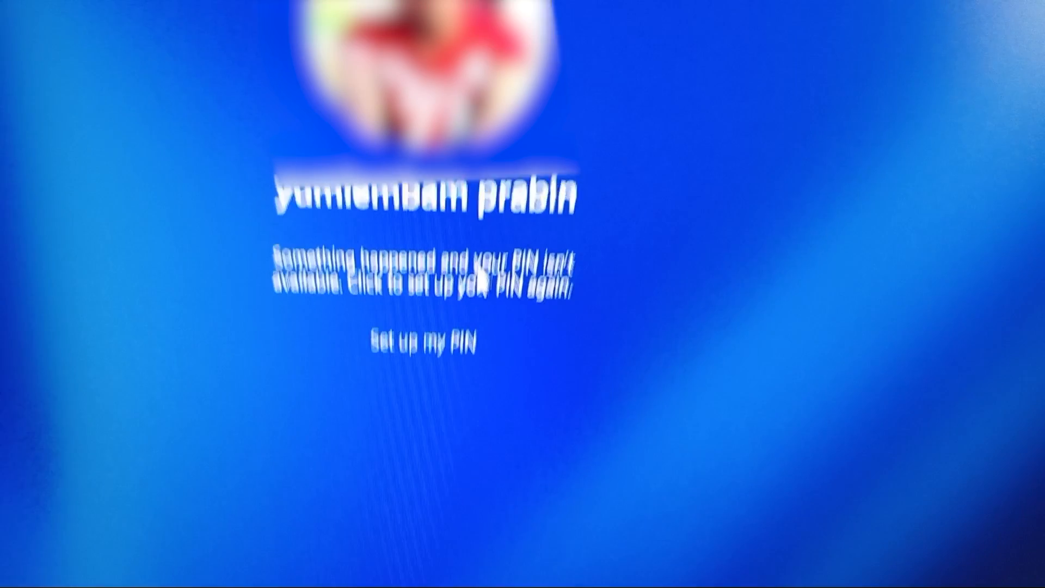
pyautogui.click(692, 393)
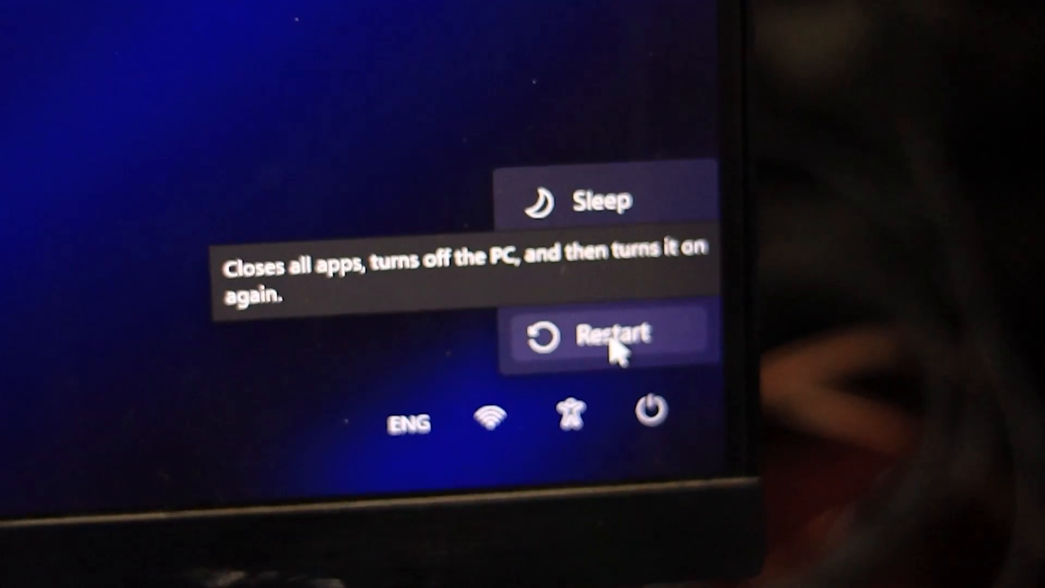
# Restart the PC into the recovery environment
pyautogui.click(605, 334)
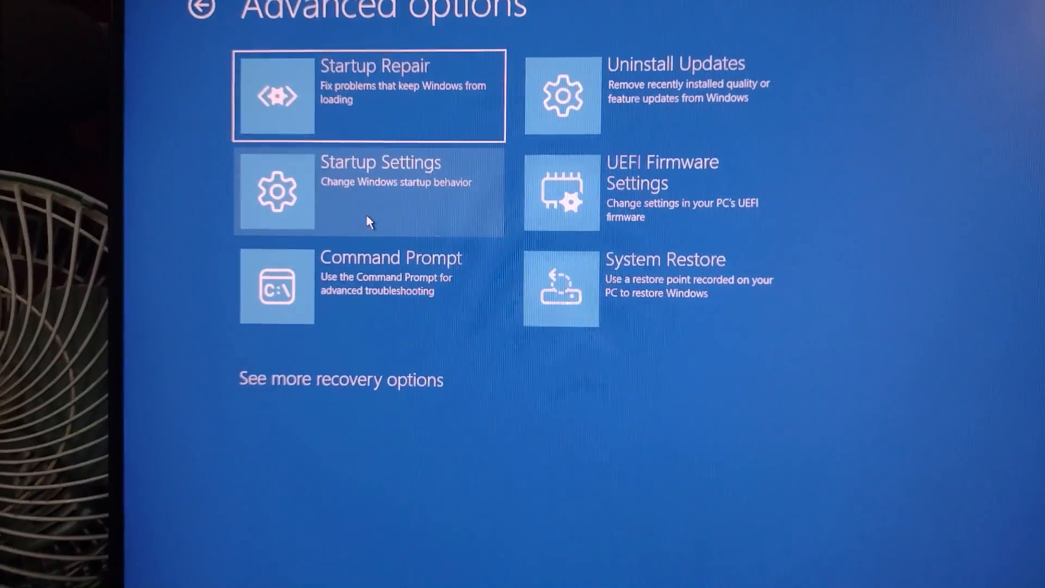
# Launch a recovery Command Prompt and run regedit from it
pyautogui.click(275, 285)
pyautogui.write('regedit')
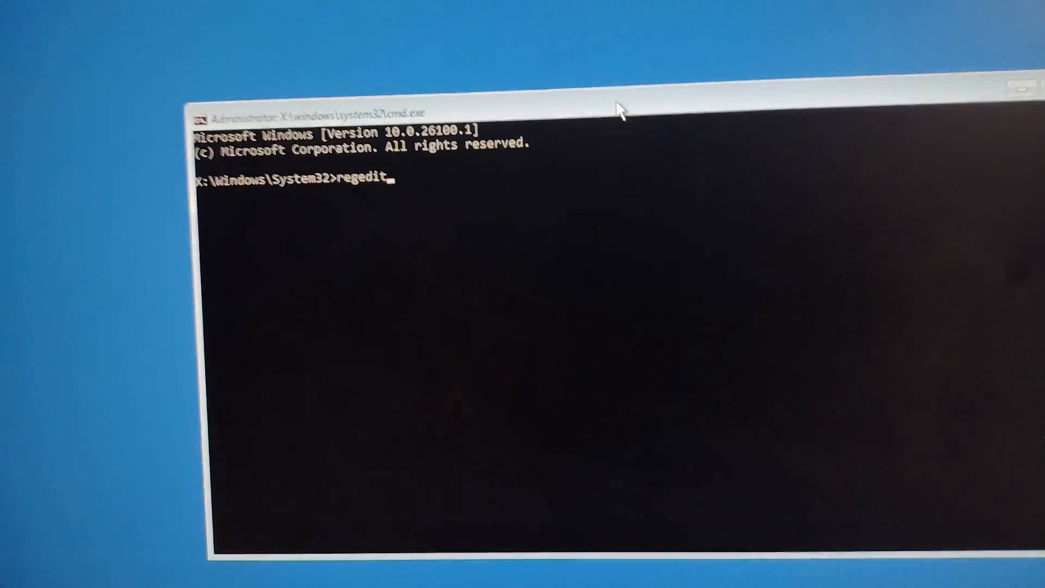
pyautogui.press('enter')
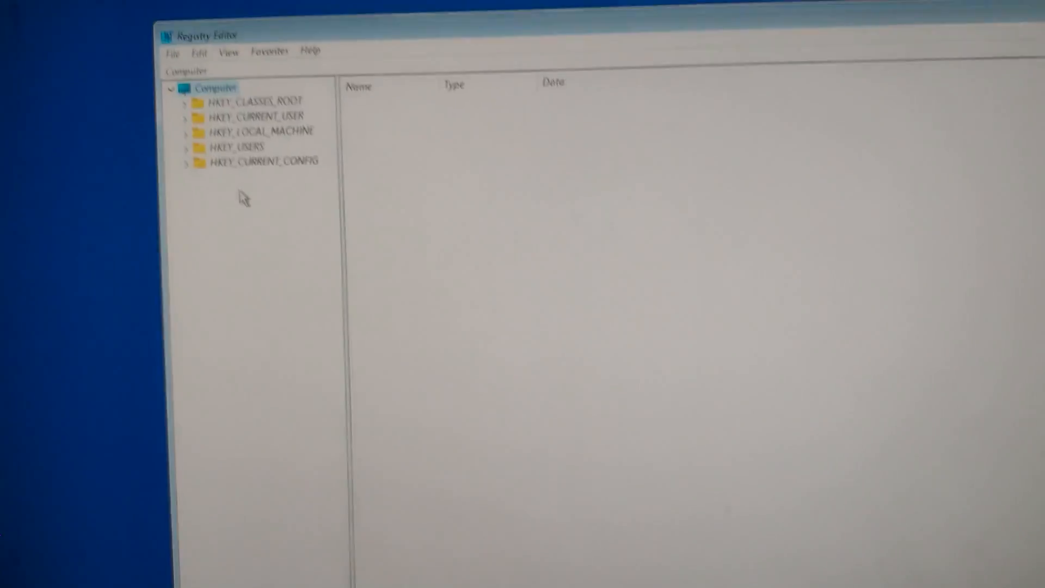
# Start Load Hive with HKEY_LOCAL_MACHINE selected as the target
pyautogui.click(289, 221)
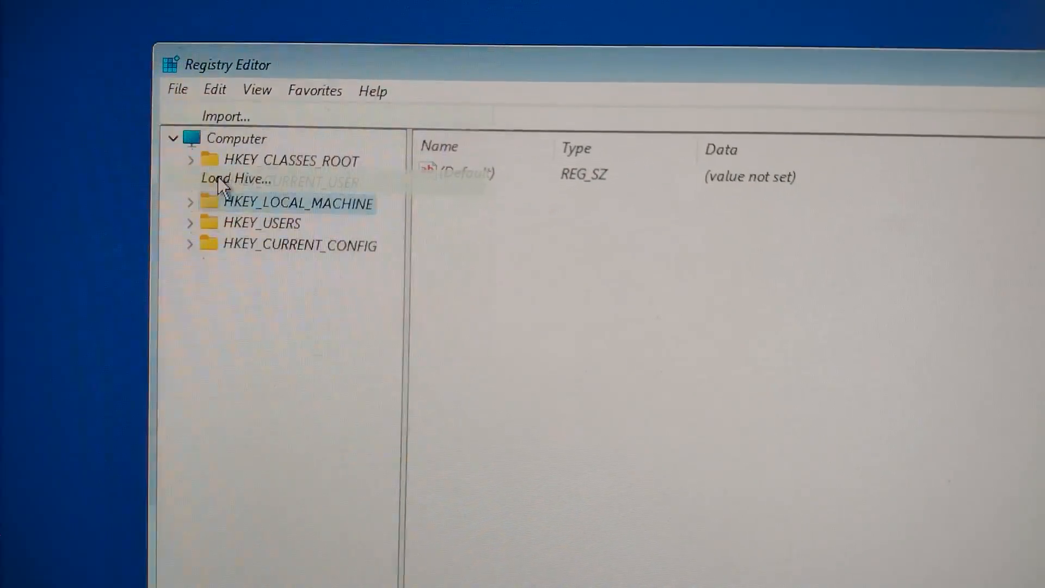
pyautogui.click(231, 179)
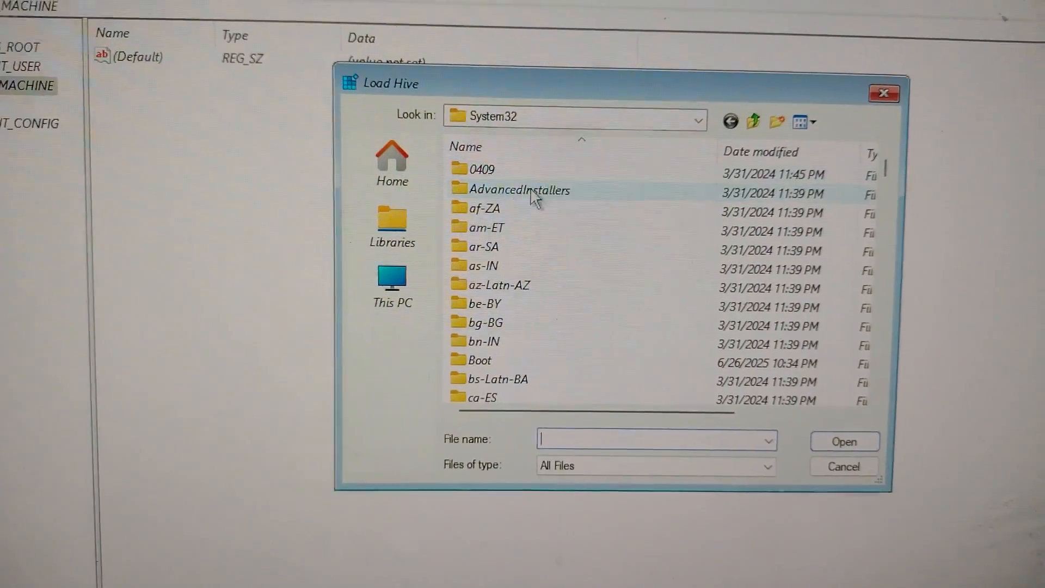
# Browse This PC to the offline Windows drive's System32\config folder and pick the hive file
pyautogui.click(392, 283)
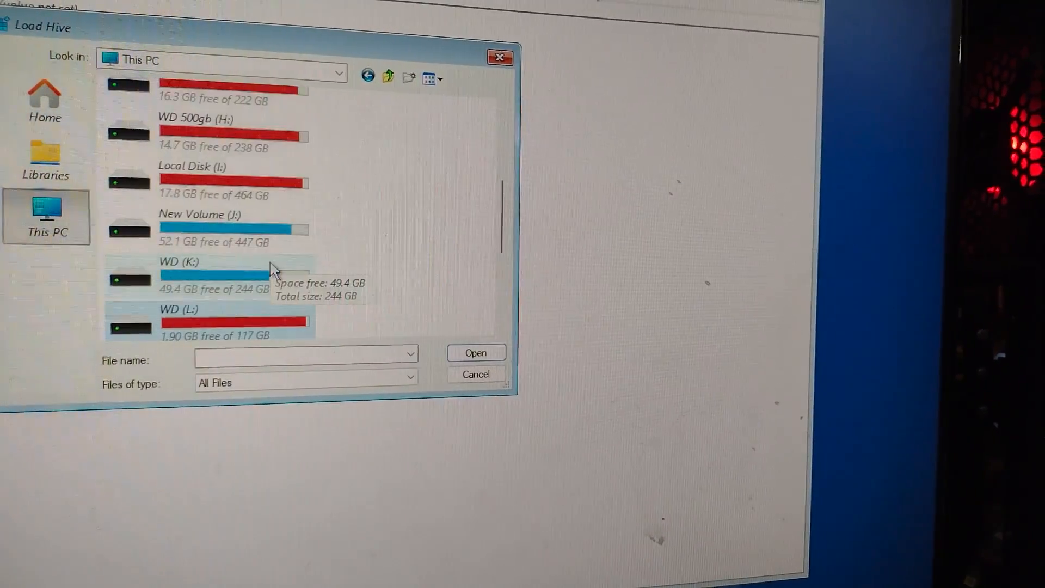
pyautogui.doubleClick(207, 180)
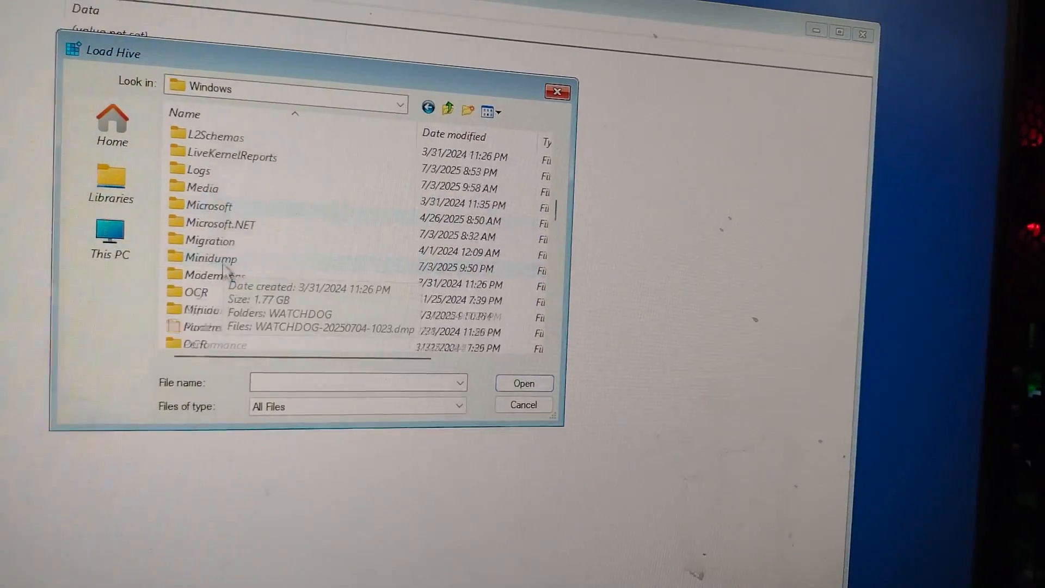
pyautogui.scroll(-3)
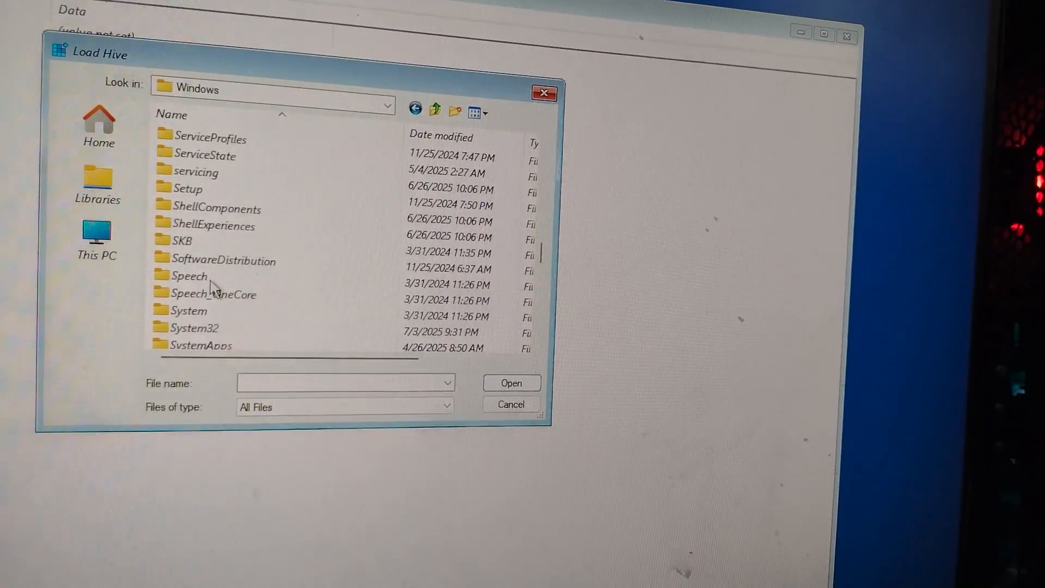
pyautogui.doubleClick(195, 328)
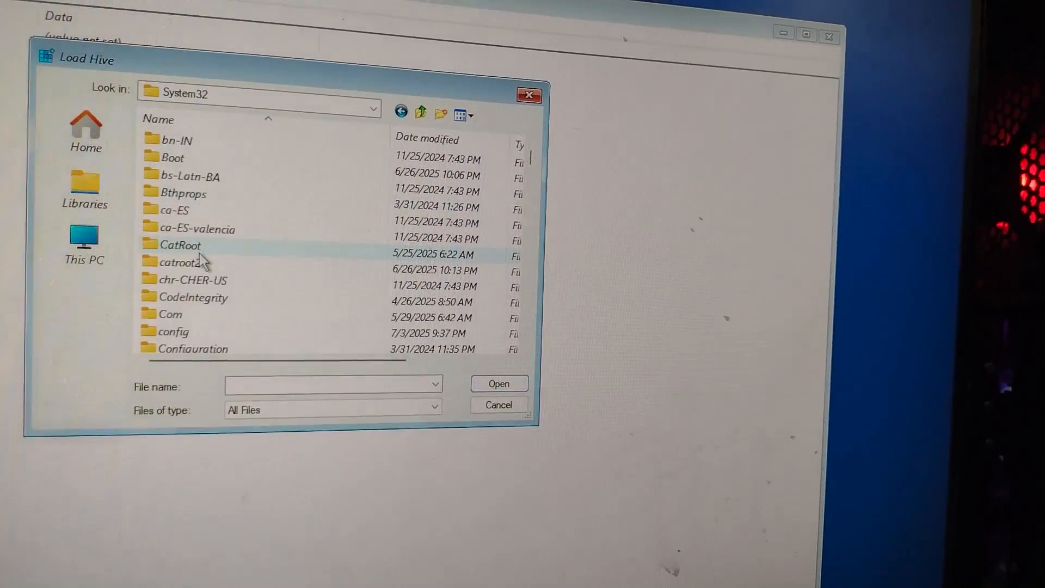
pyautogui.doubleClick(176, 330)
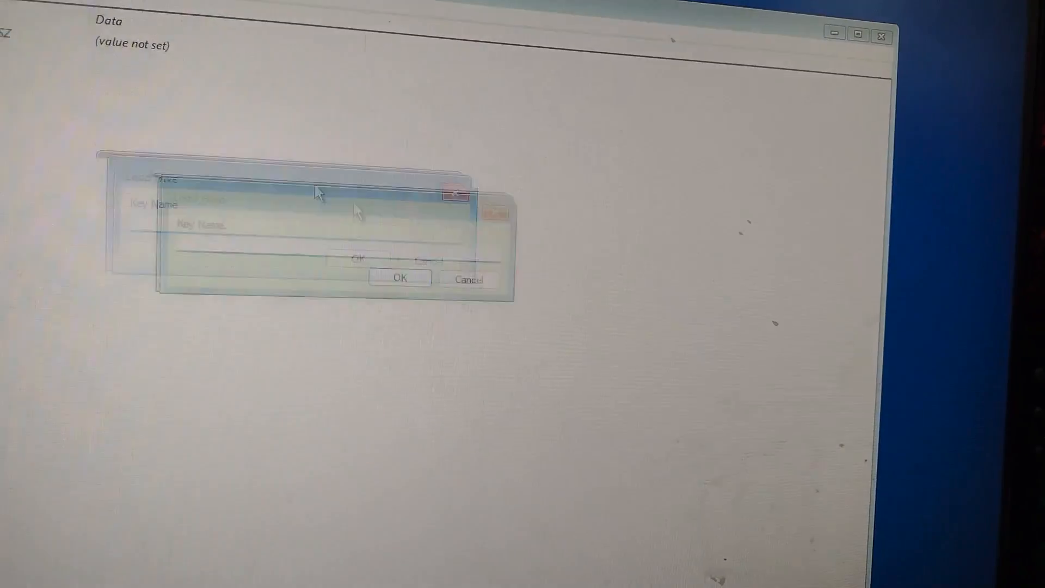
pyautogui.write('co')
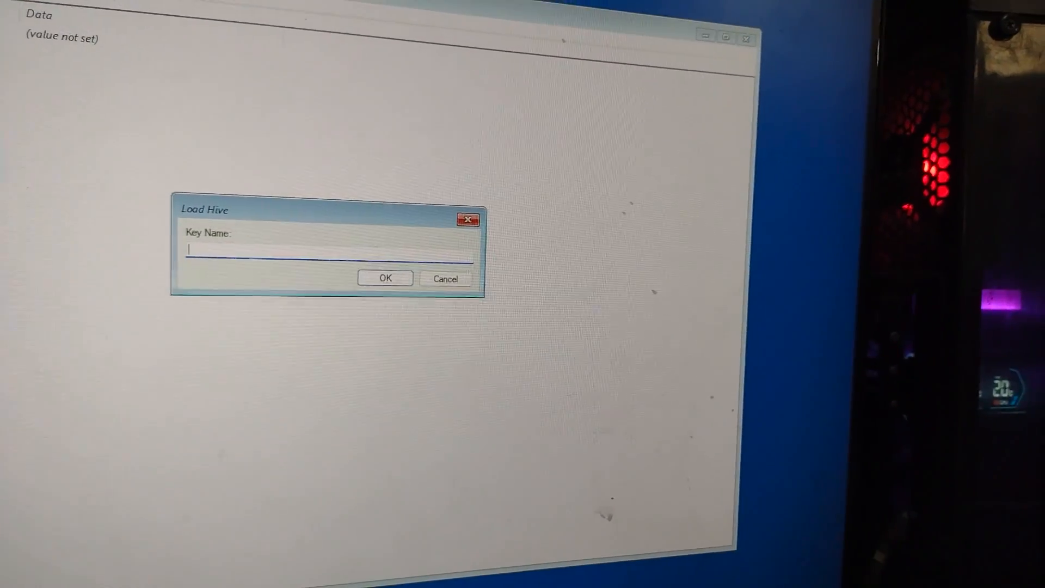
# Load the hive under the key name msoftware and expand it
pyautogui.write('msoftware')
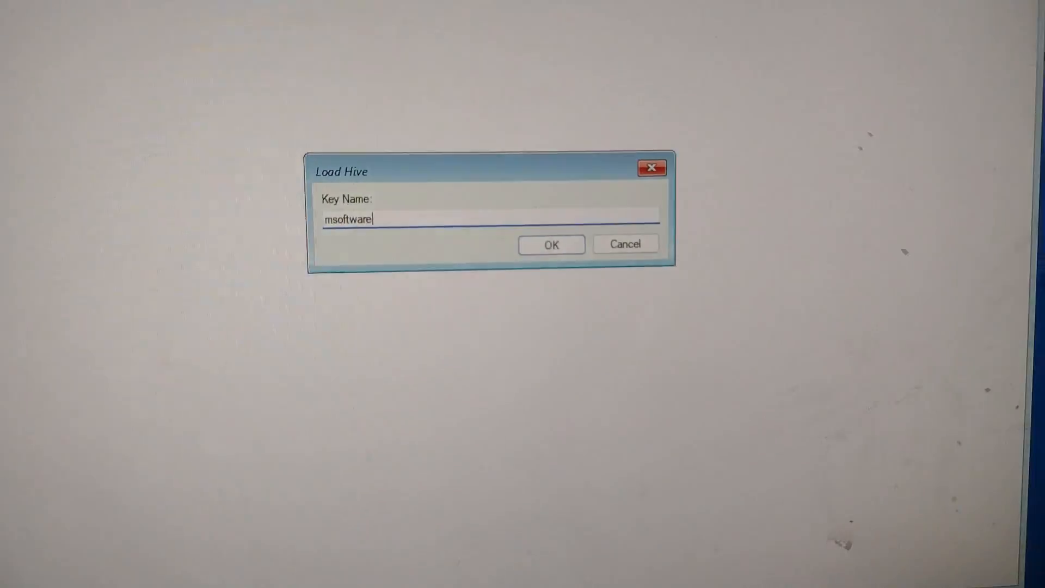
pyautogui.click(551, 244)
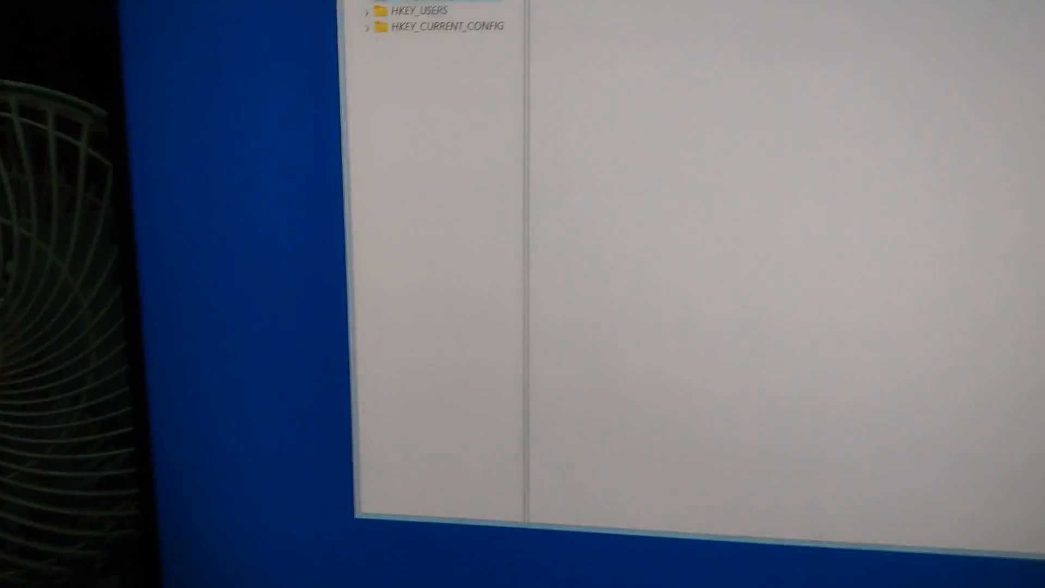
pyautogui.click(502, 99)
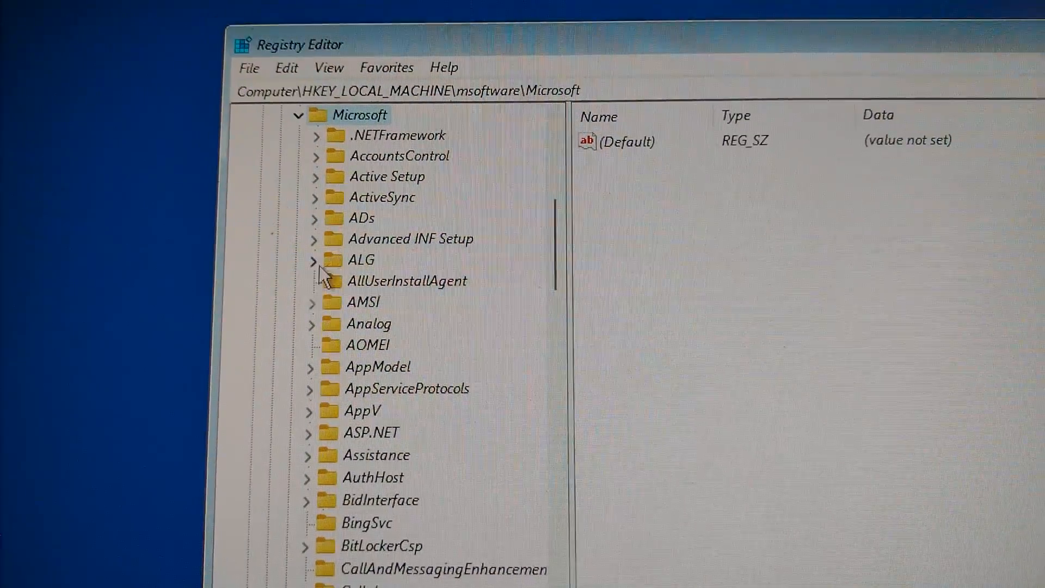
# Navigate to msoftware's CurrentVersion\PasswordLess\Device key and its DevicePasswordLessBuildVersion value
pyautogui.scroll(-3)
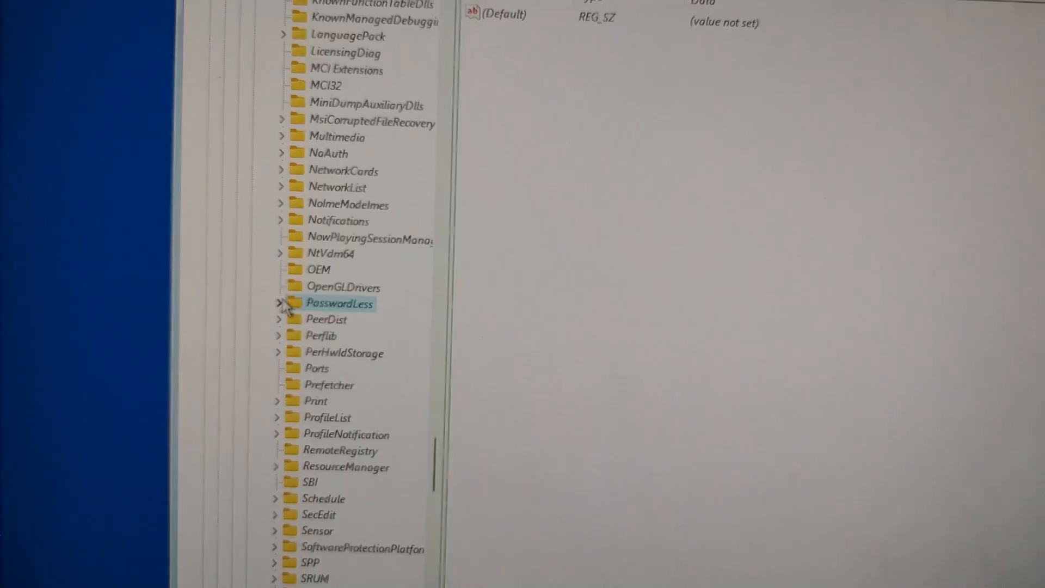
pyautogui.click(278, 303)
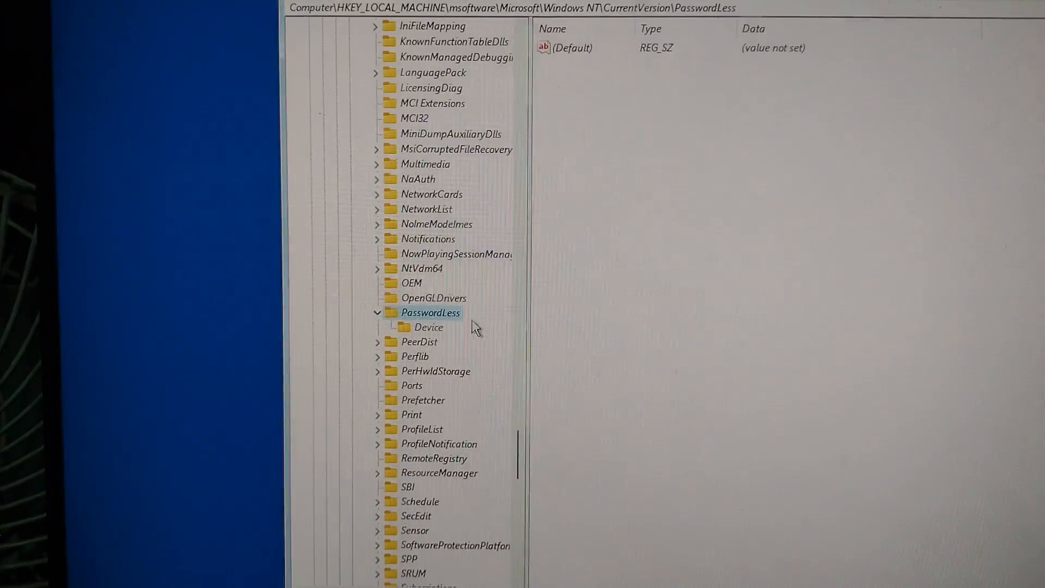
pyautogui.click(428, 327)
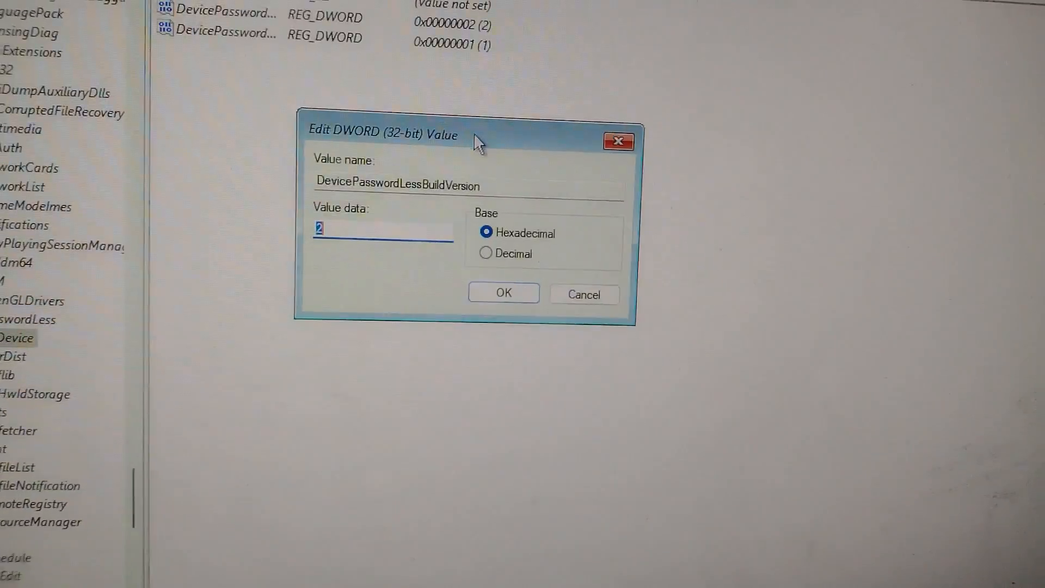
# Set the DevicePasswordLess DWORD values under Device to 0 and verify the second one
pyautogui.write('0')
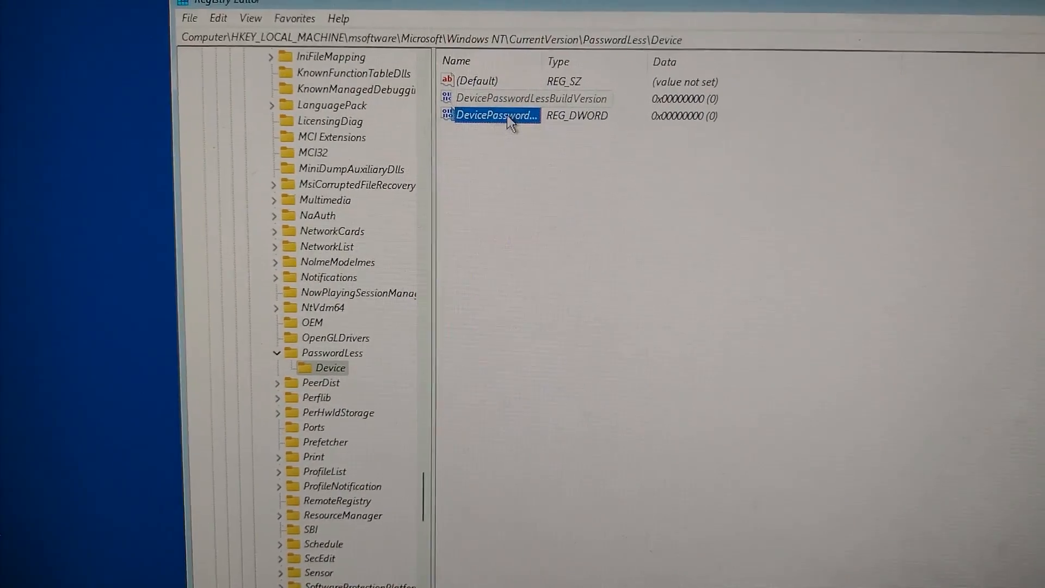
pyautogui.doubleClick(497, 116)
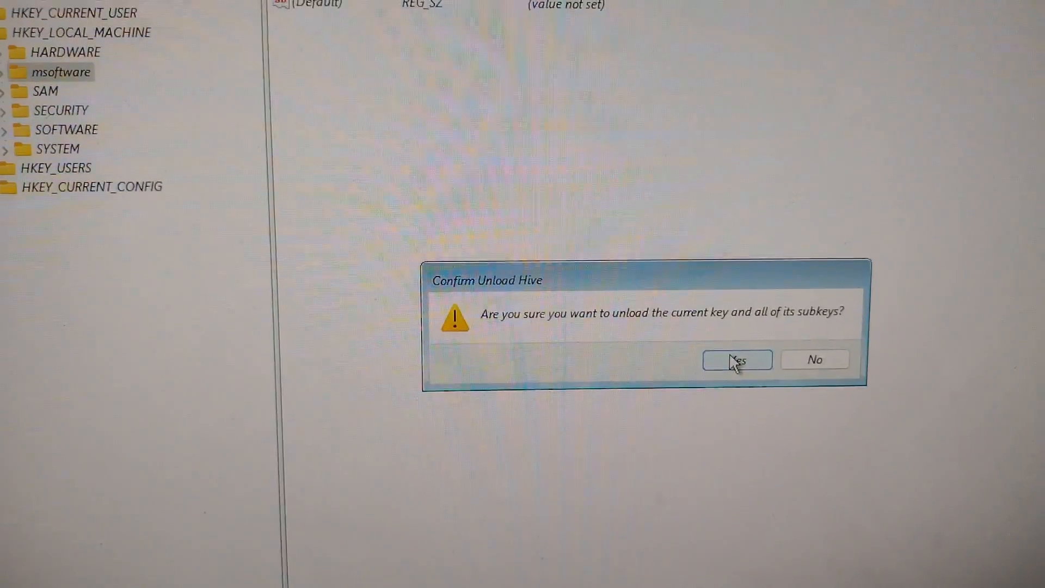
# Confirm unloading the msoftware hive from HKEY_LOCAL_MACHINE
pyautogui.click(736, 359)
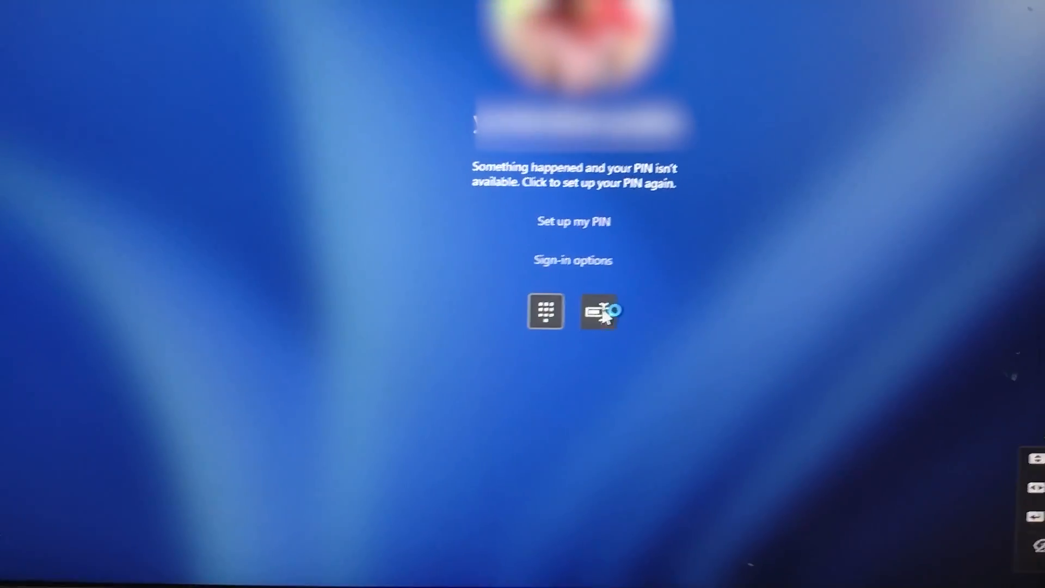
# Choose password sign-in on the lock screen and enter the password
pyautogui.click(597, 311)
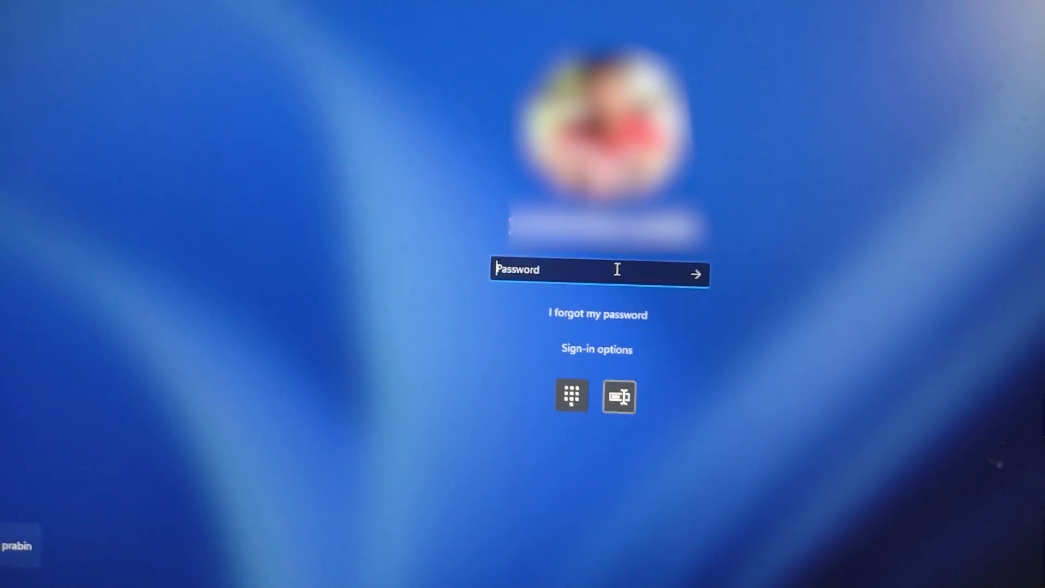
pyautogui.write('•')
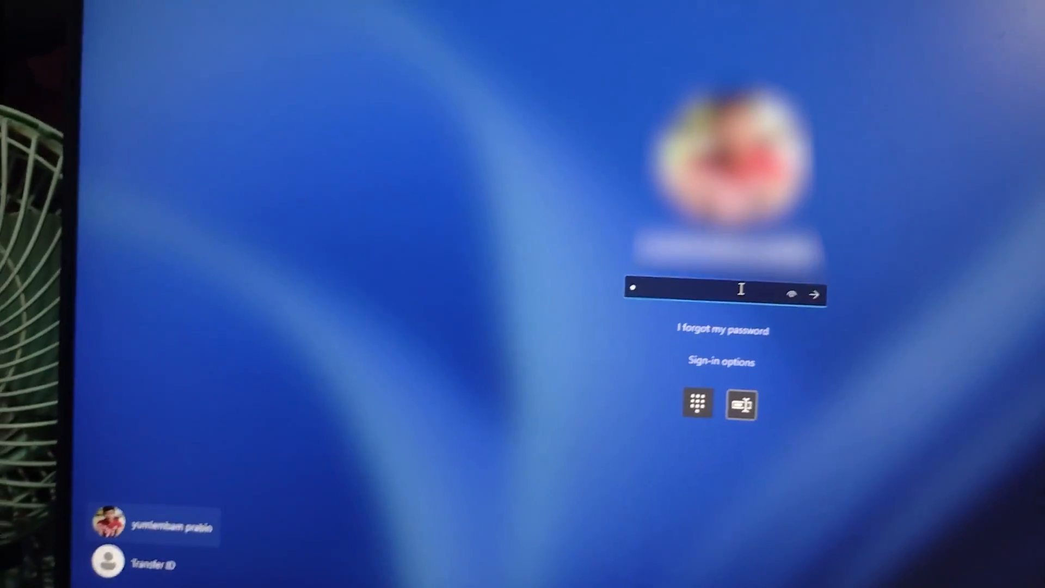